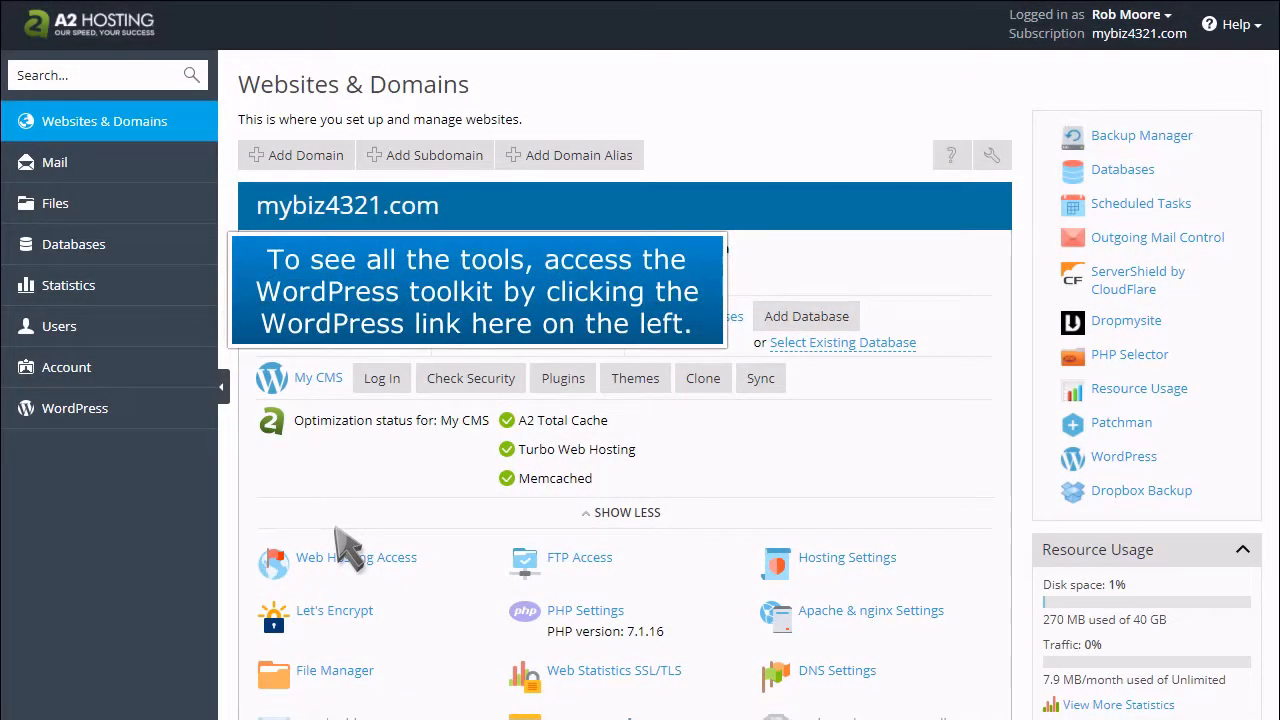
Show the WordPress toolkit's instance list: the main mybiz4321.com site and staging.
left_click(74, 408)
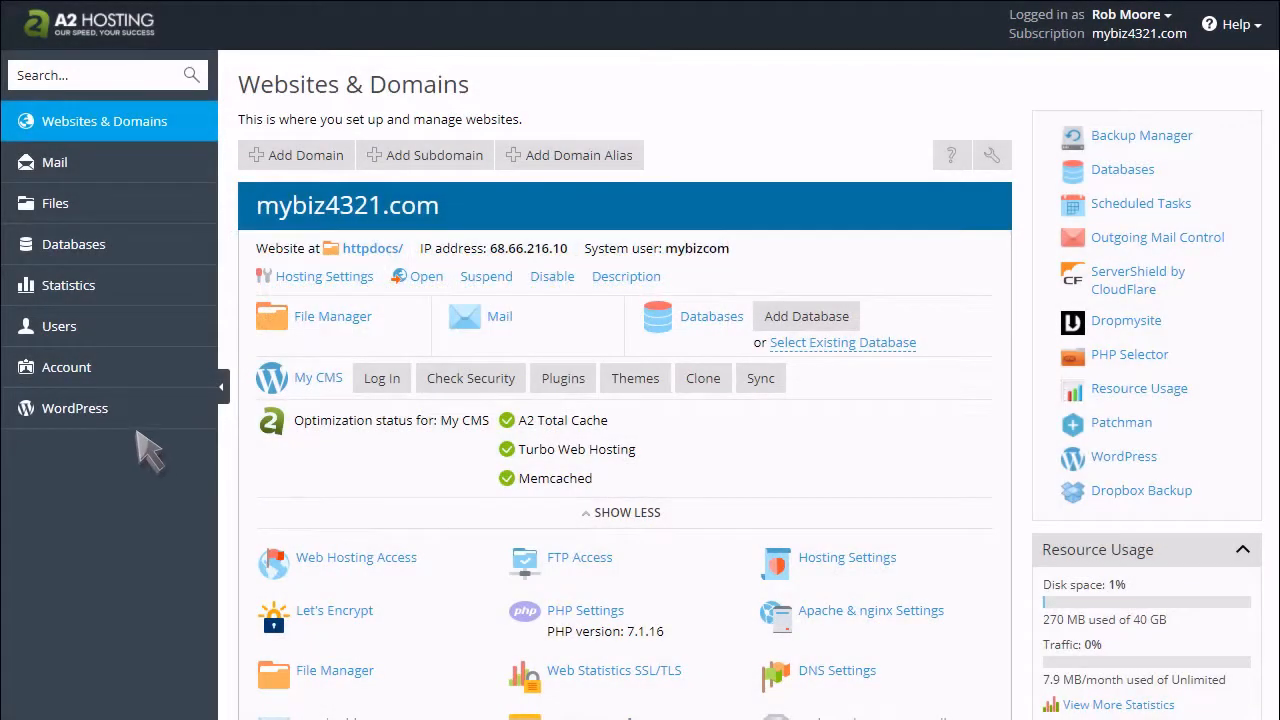
left_click(74, 408)
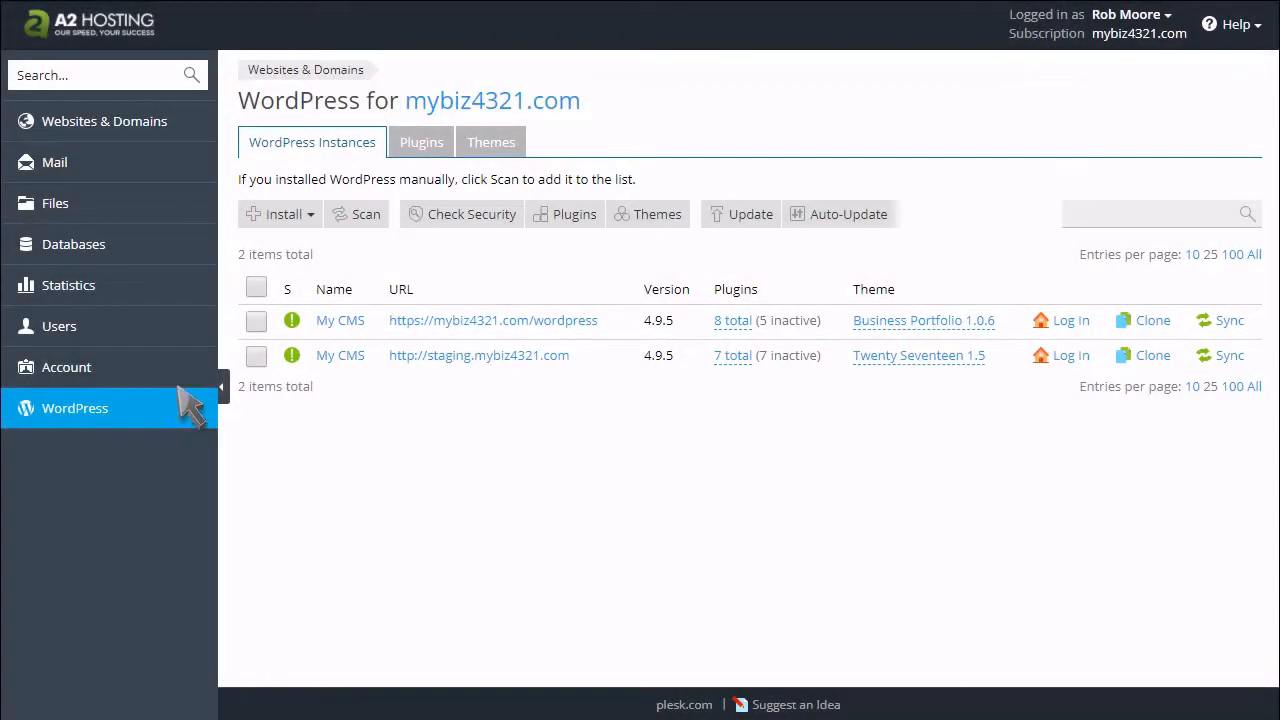
Review the My CMS instance details, then return to the instances list.
left_click(340, 320)
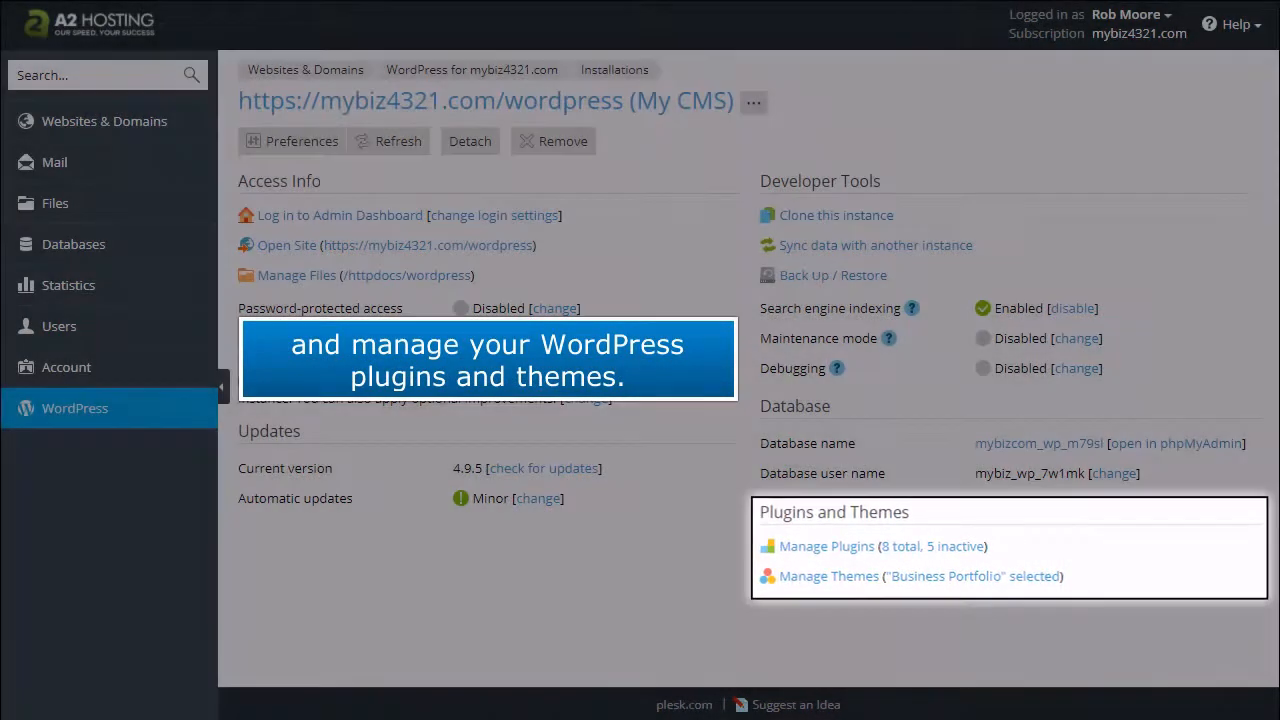
left_click(74, 408)
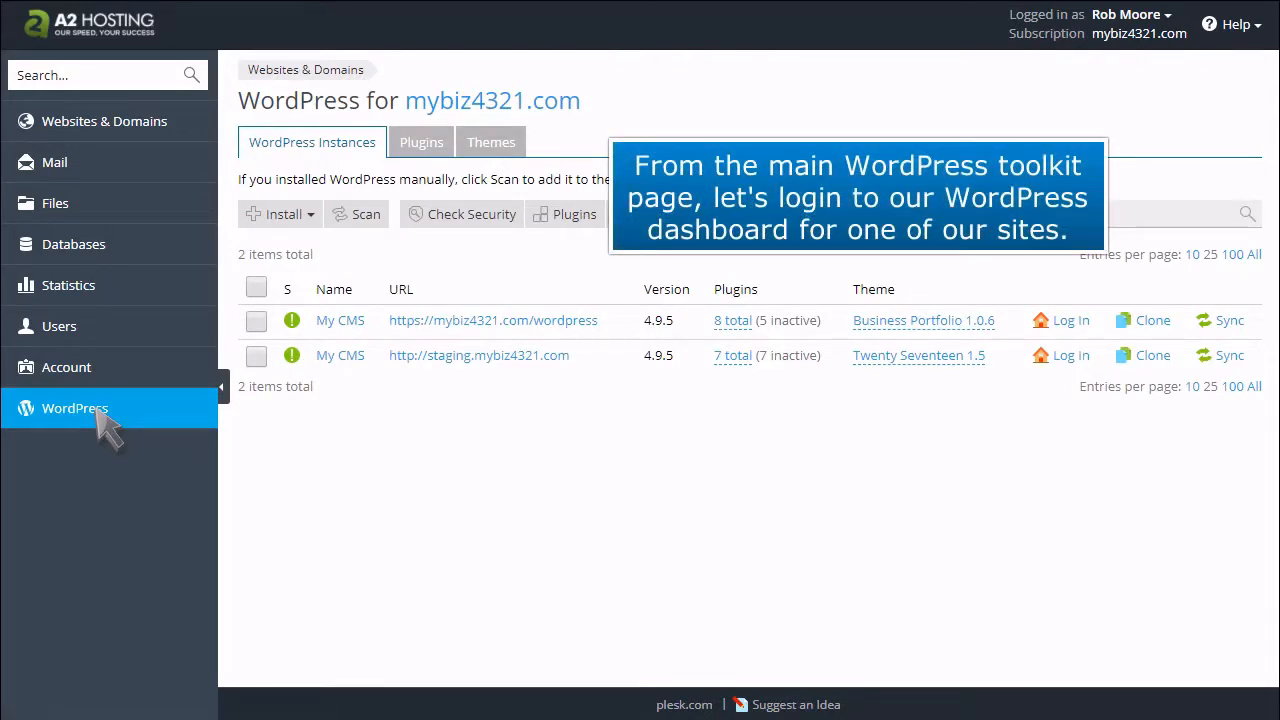
Log into the WordPress admin dashboard from the mybiz4321.com/wordpress row.
left_click(1062, 320)
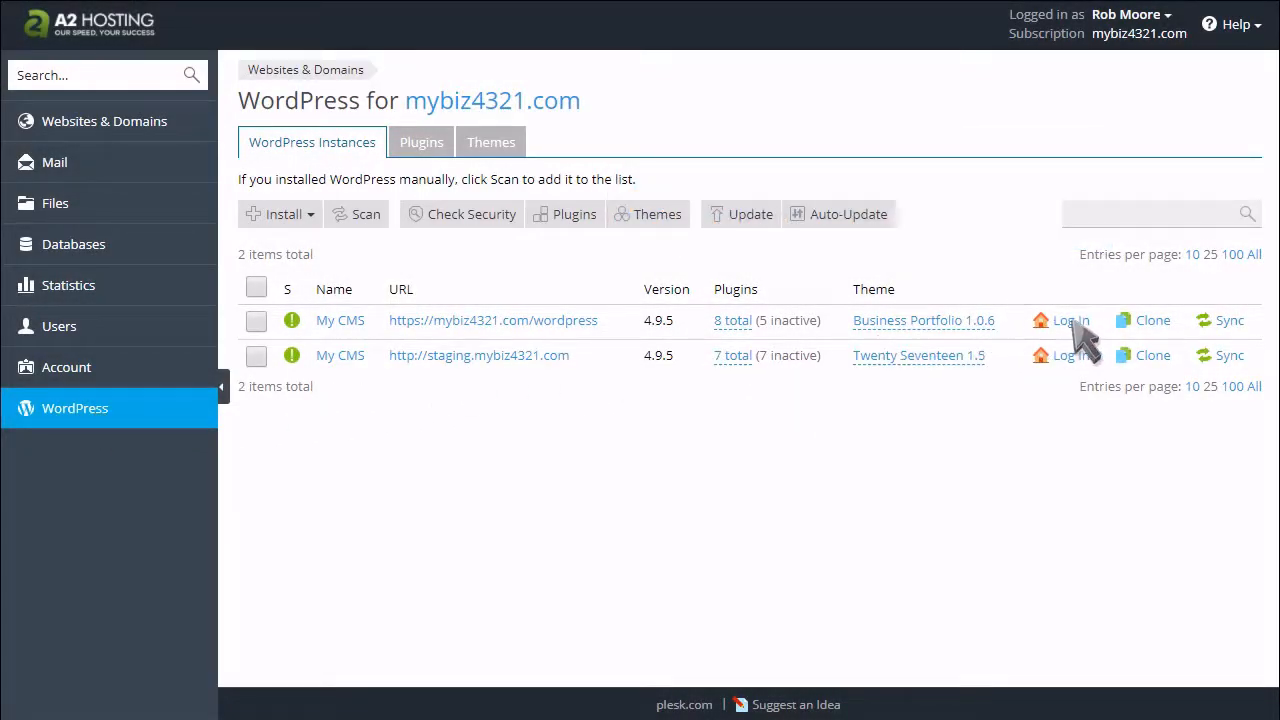
left_click(1072, 320)
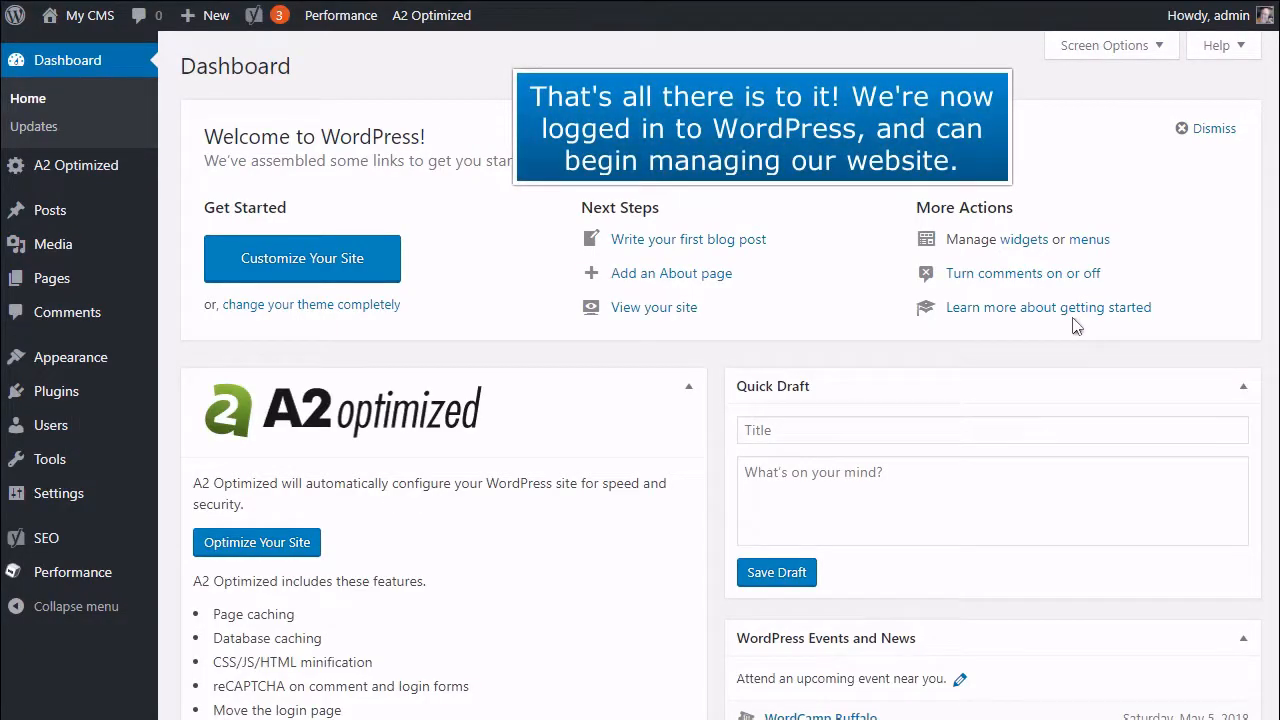